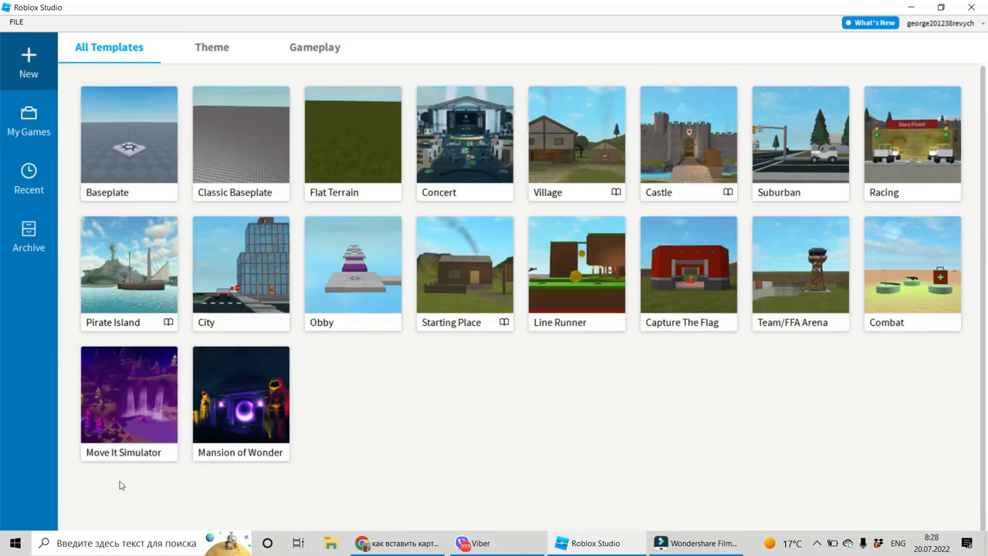
Create a new place from the Classic Baseplate template
{"action": "double_click", "coordinate": [241, 135]}
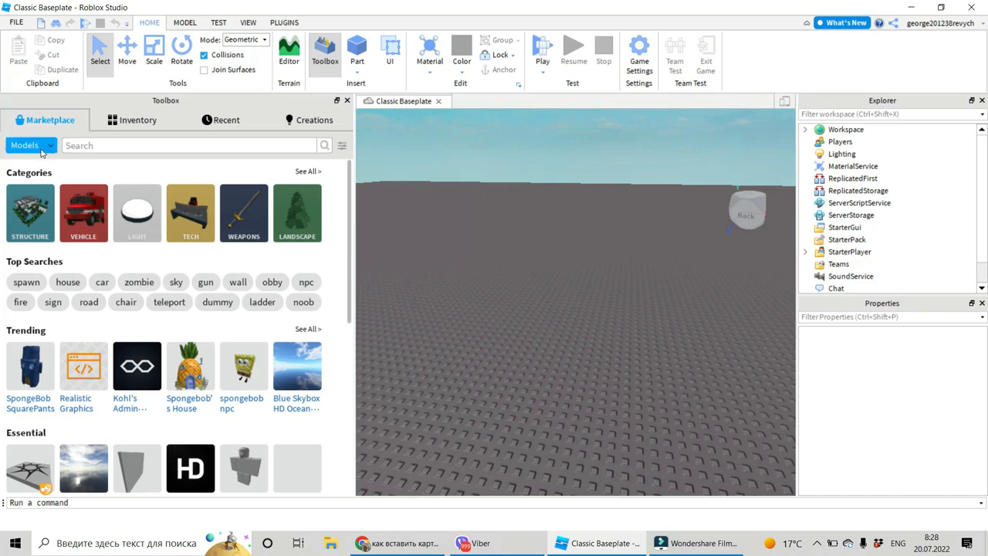
Switch the Toolbox Marketplace to Plugins and search for 'local'
{"action": "left_click", "coordinate": [31, 145]}
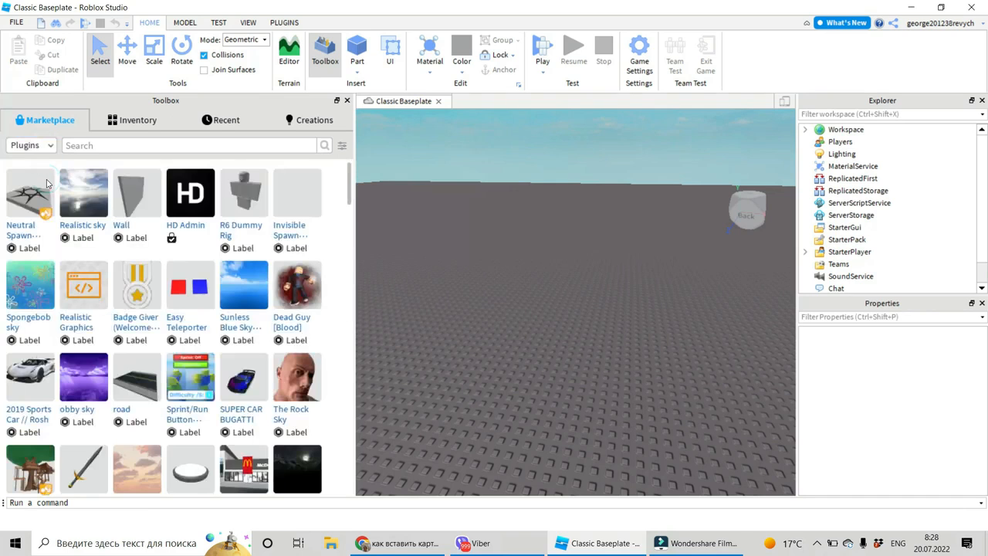
{"action": "left_click", "coordinate": [193, 145]}
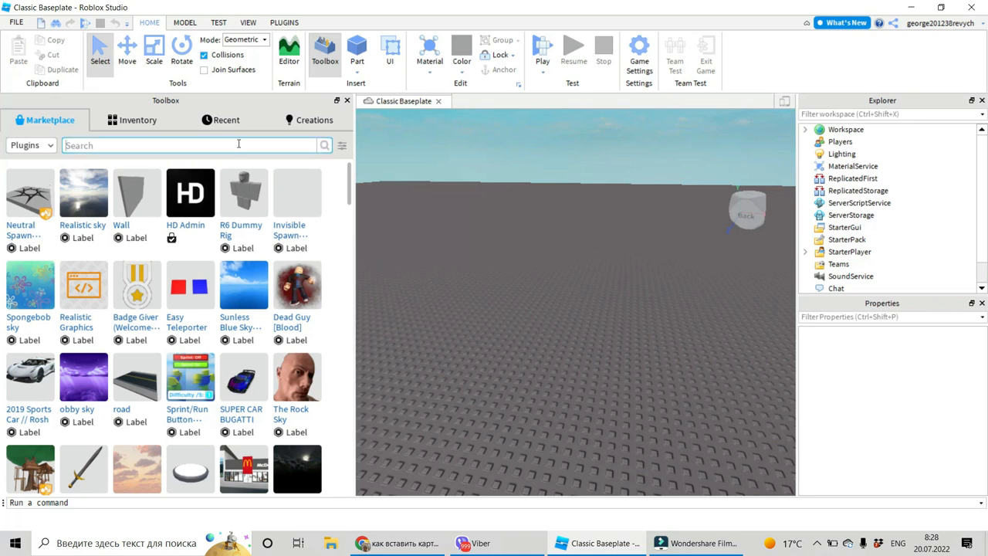
{"action": "type", "text": "local"}
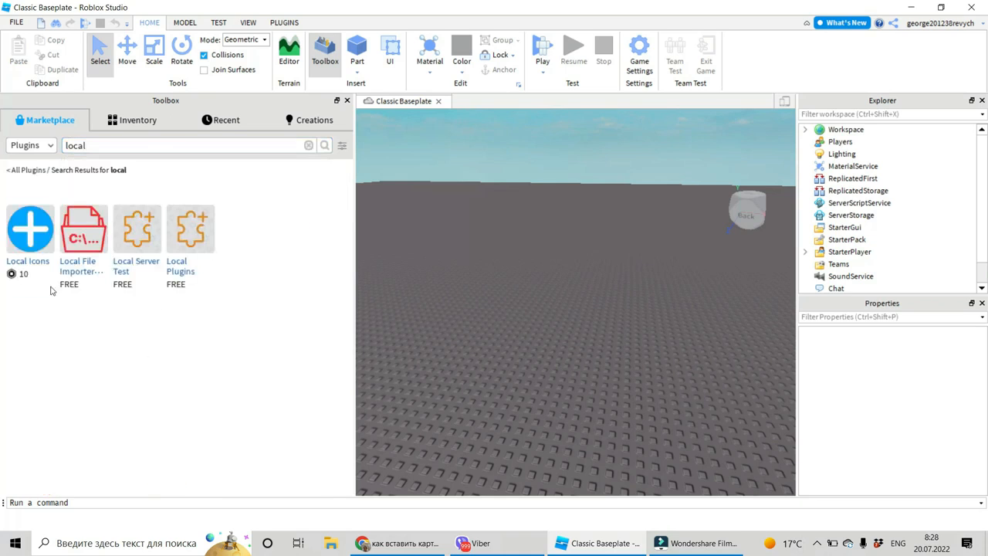
{"action": "mouse_move", "coordinate": [83, 232]}
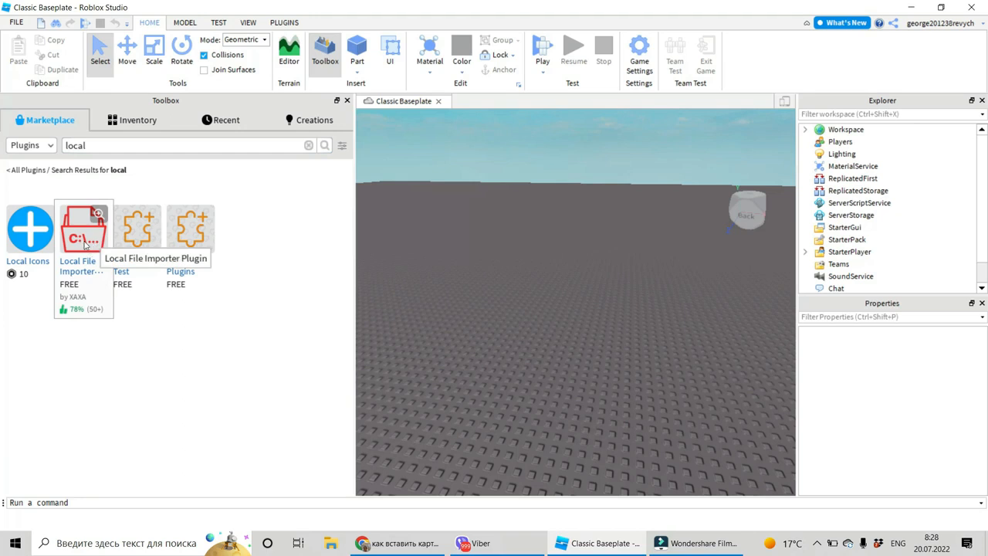
{"action": "mouse_move", "coordinate": [87, 235]}
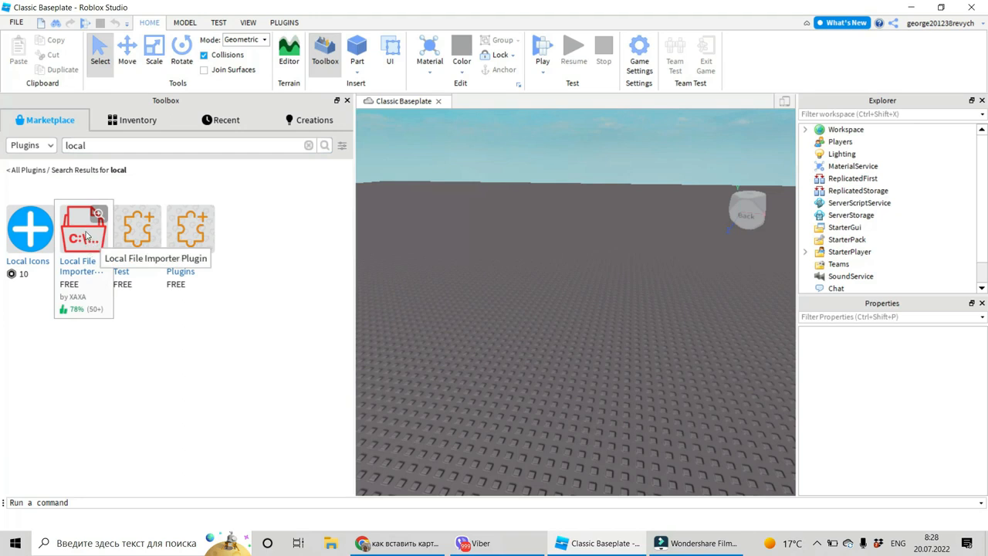
Install the Local File Importer Plugin and import the bee ejik JPEG, which gets rejected
{"action": "left_click", "coordinate": [83, 228]}
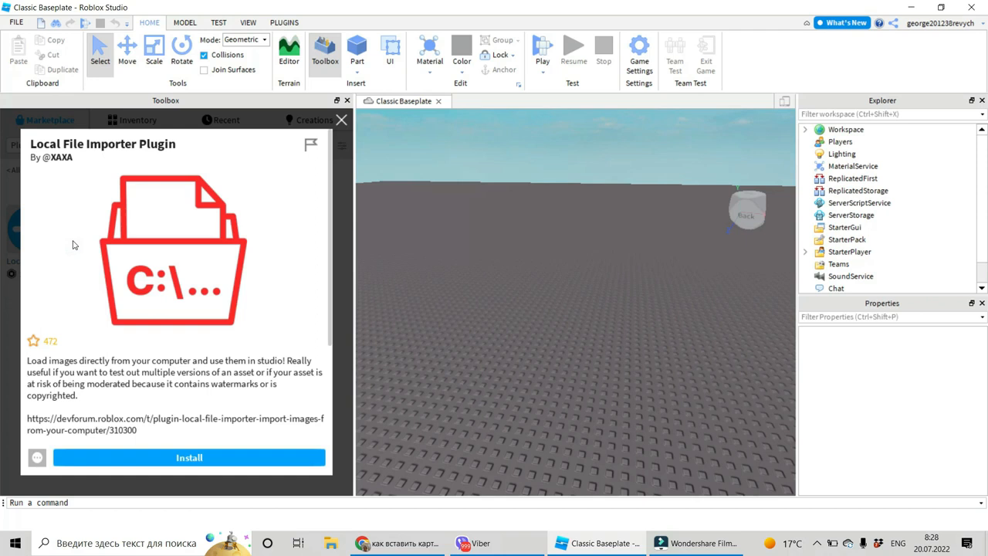
{"action": "left_click", "coordinate": [189, 457]}
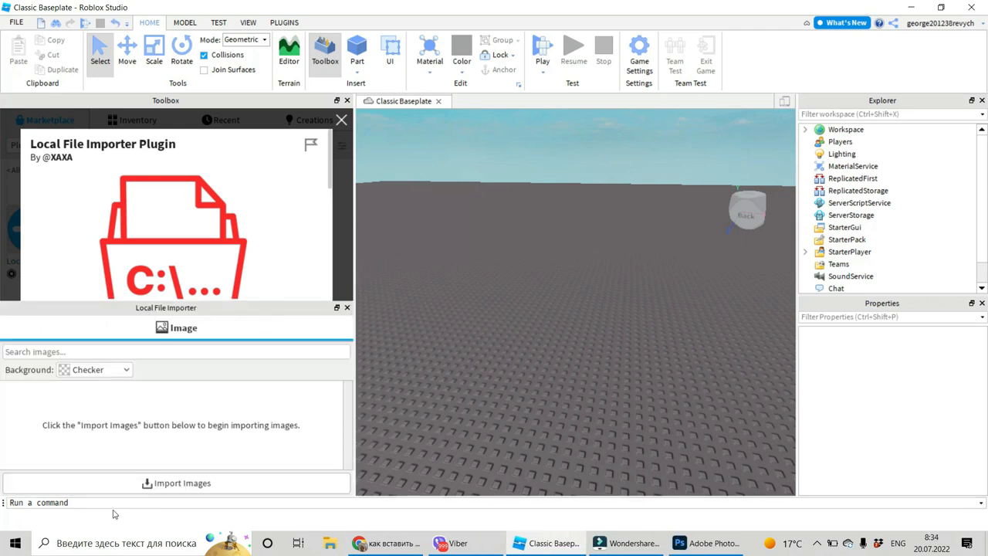
{"action": "left_click", "coordinate": [176, 483]}
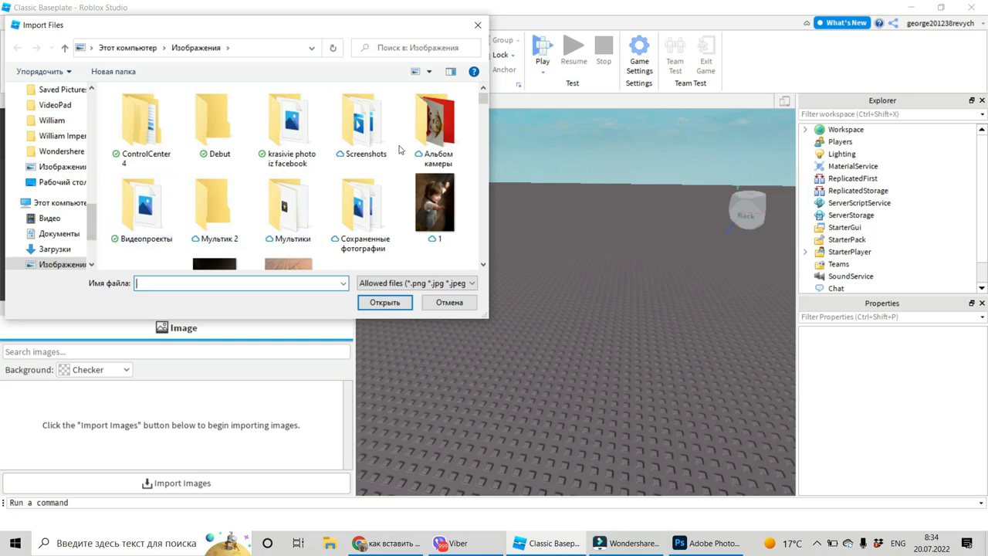
{"action": "scroll", "scroll_direction": "down", "scroll_amount": 3}
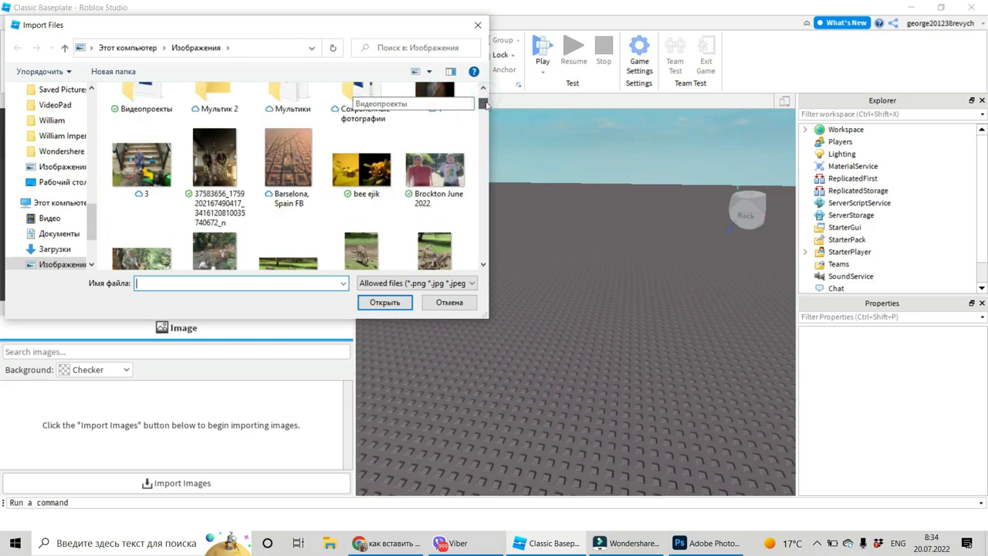
{"action": "left_click", "coordinate": [361, 152]}
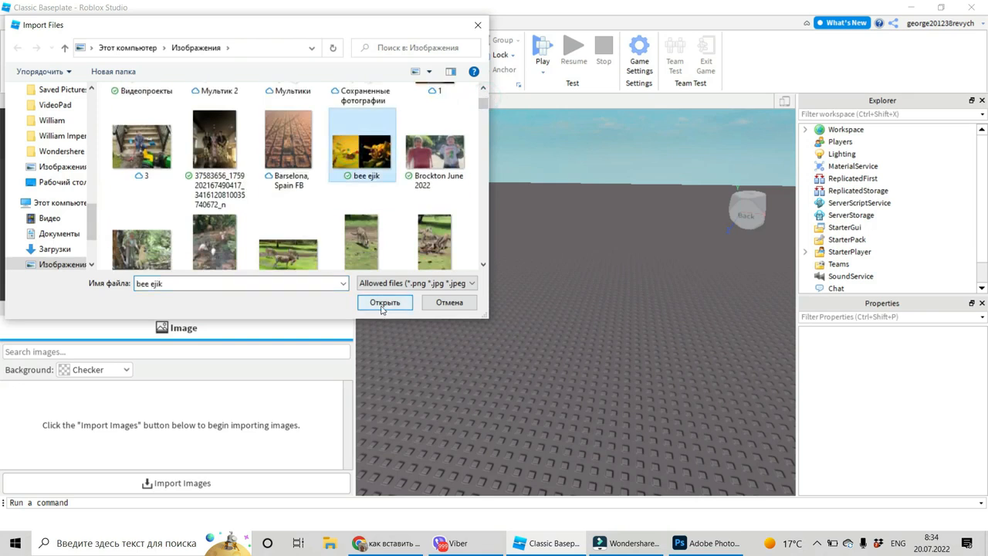
{"action": "left_click", "coordinate": [385, 302]}
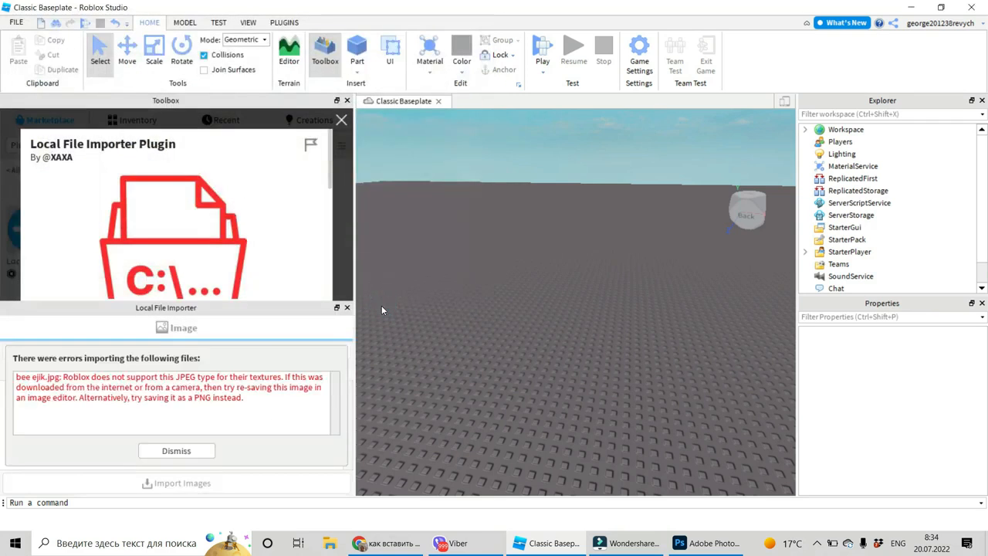
{"action": "mouse_move", "coordinate": [153, 413]}
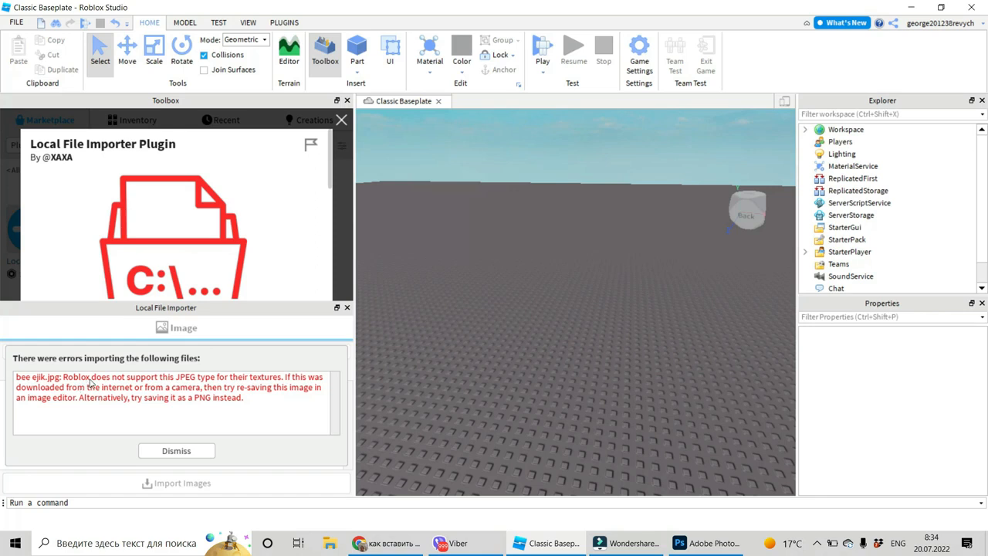
{"action": "mouse_move", "coordinate": [189, 387]}
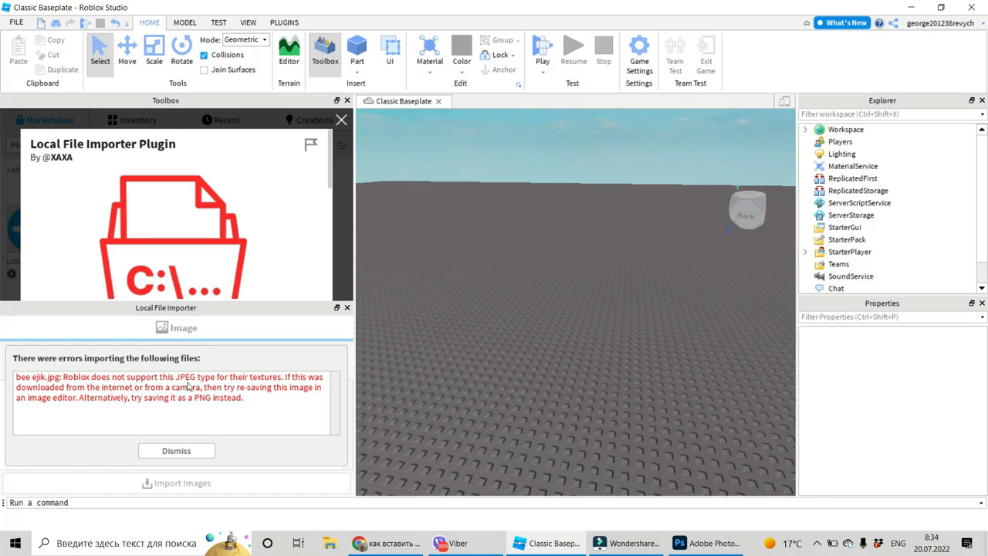
{"action": "mouse_move", "coordinate": [287, 387]}
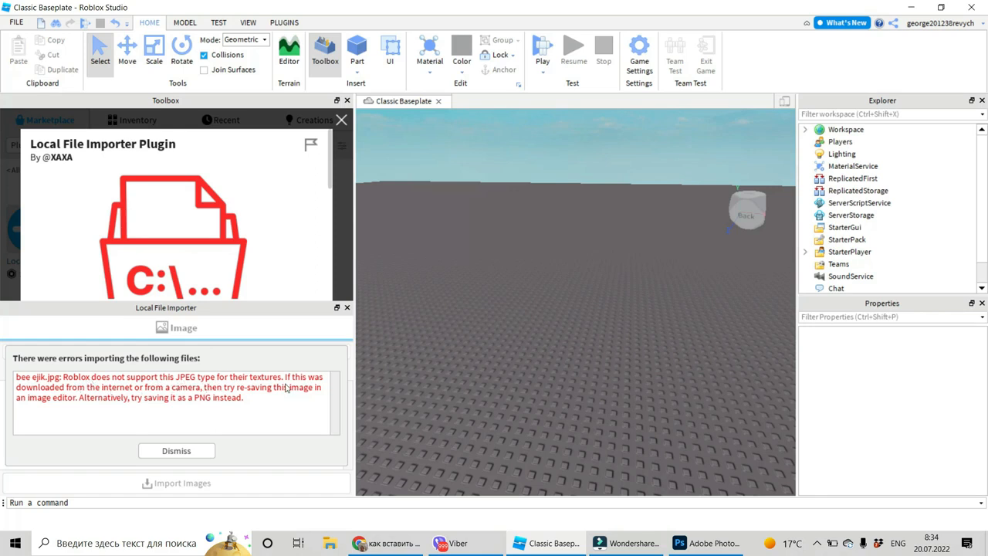
{"action": "mouse_move", "coordinate": [184, 404]}
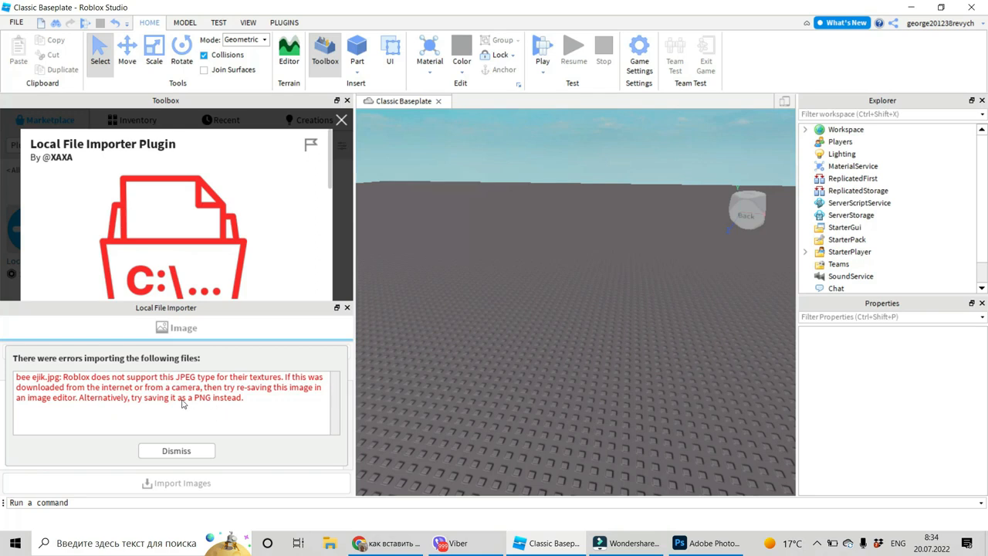
{"action": "mouse_move", "coordinate": [245, 407]}
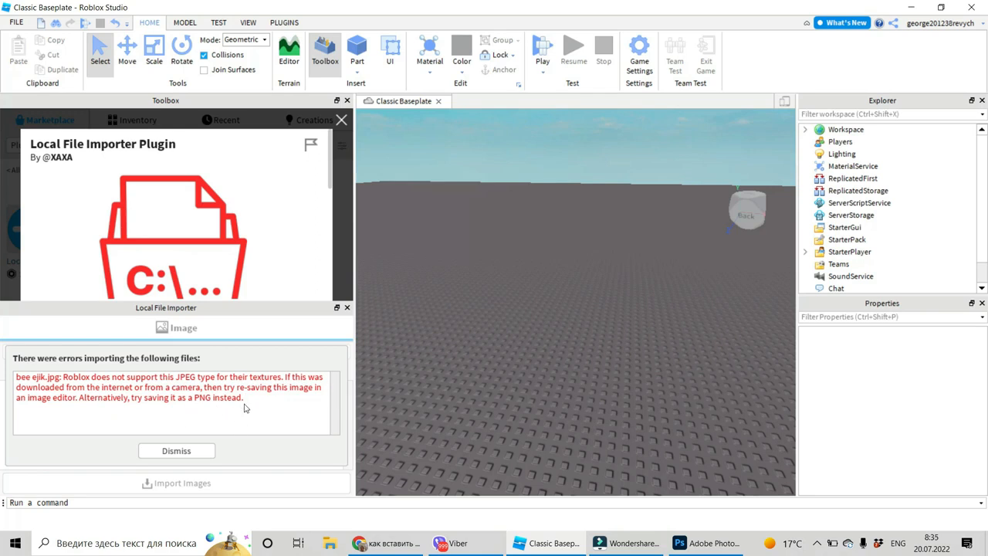
{"action": "mouse_move", "coordinate": [523, 282]}
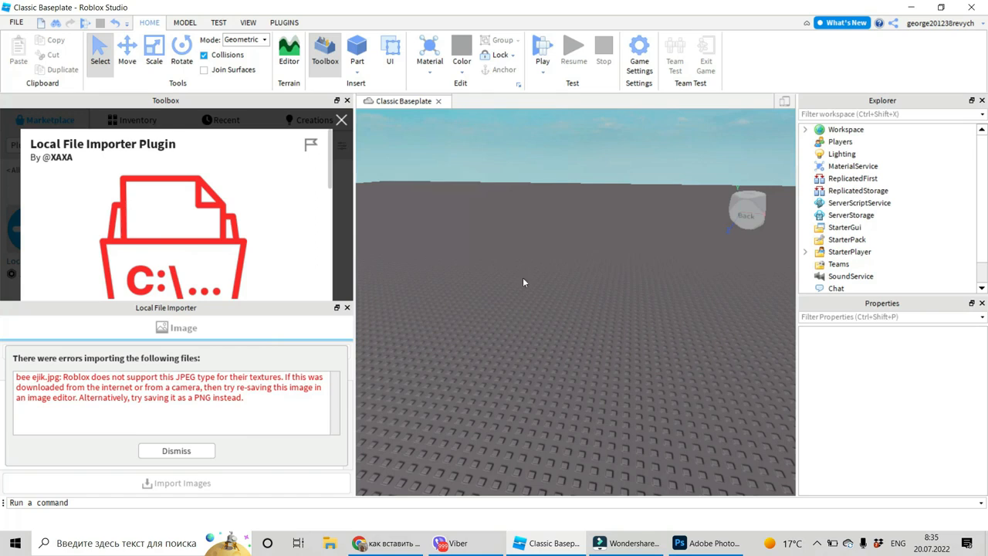
{"action": "mouse_move", "coordinate": [475, 314]}
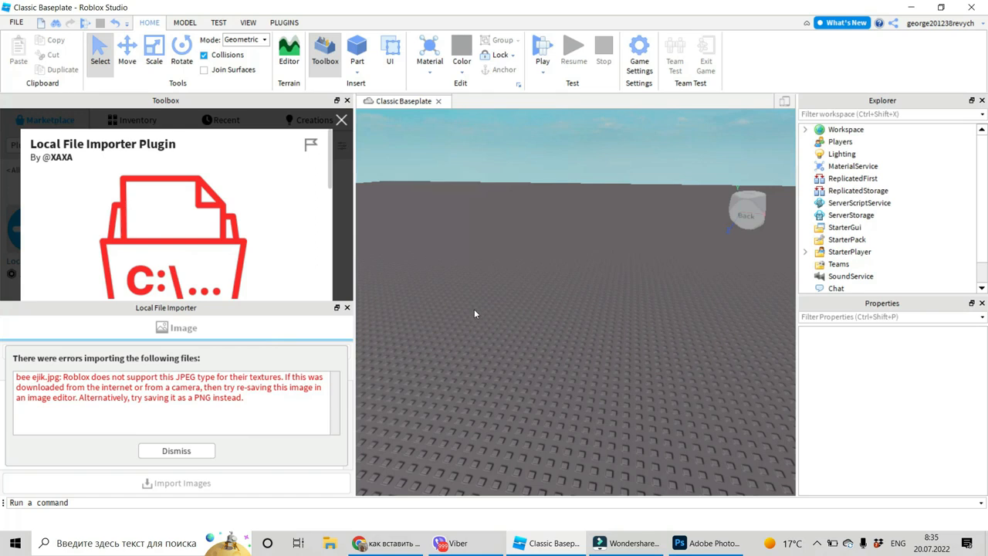
{"action": "mouse_move", "coordinate": [517, 402]}
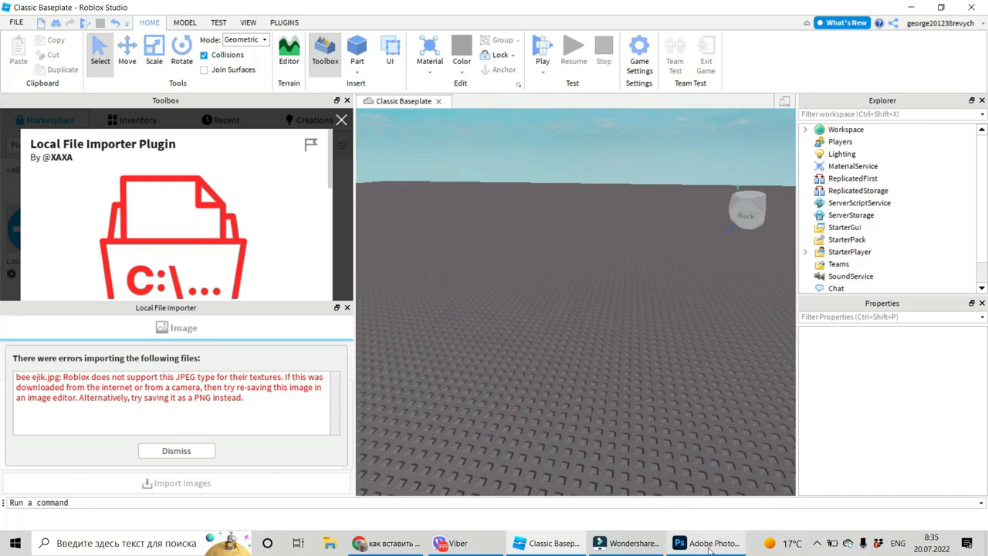
Switch from Roblox Studio to Adobe Photoshop via the taskbar
{"action": "left_click", "coordinate": [705, 543]}
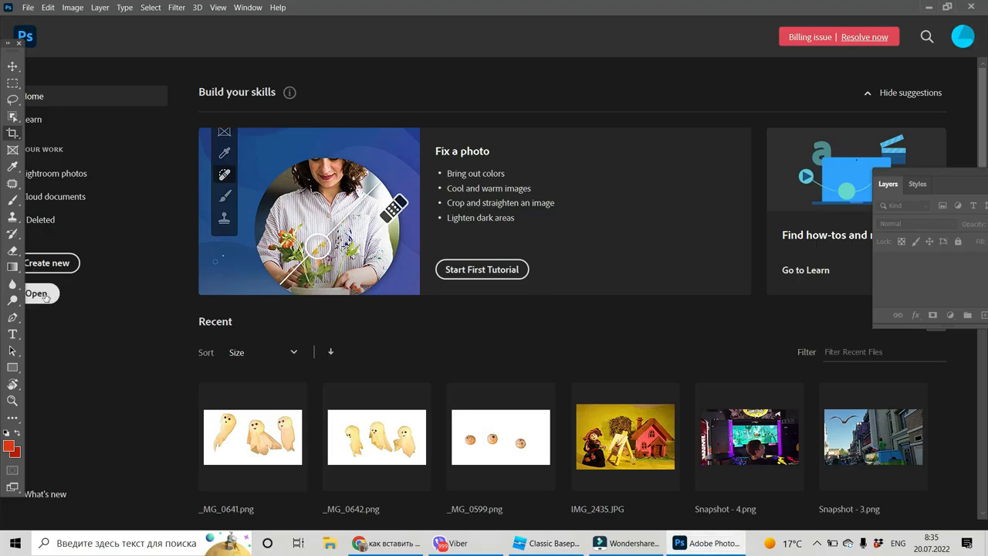
Open bee ejik.jpg in Photoshop and Quick Export it as a PNG
{"action": "left_click", "coordinate": [37, 293]}
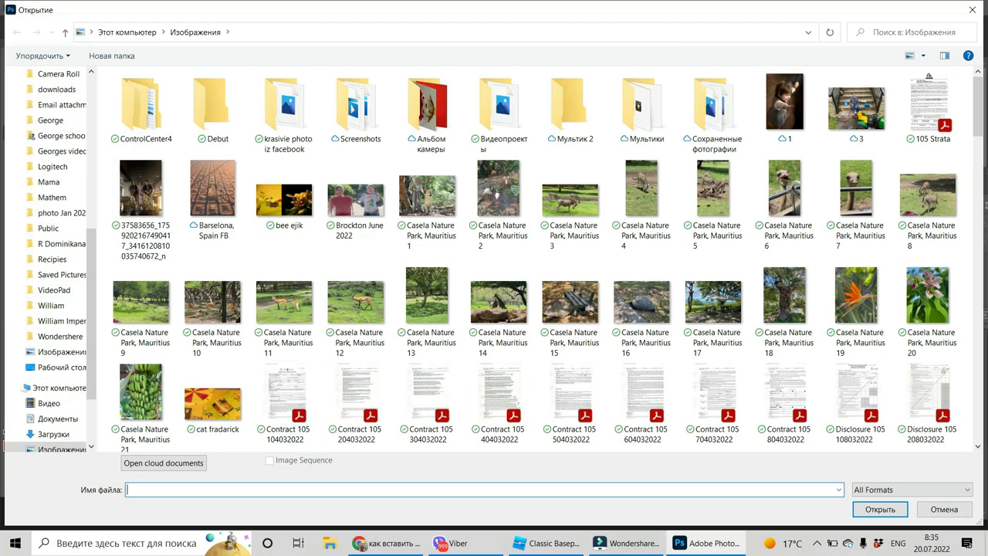
{"action": "left_click", "coordinate": [284, 190]}
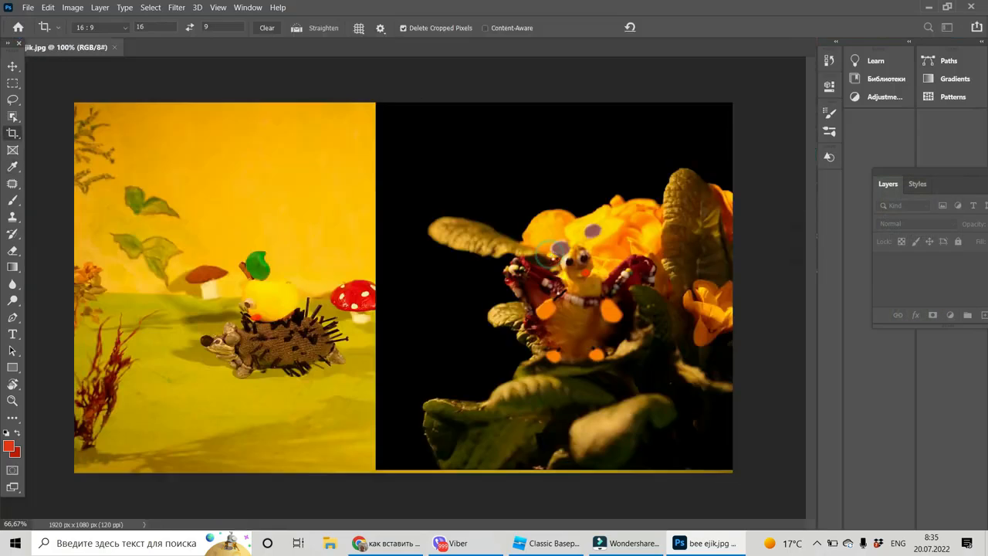
{"action": "left_click", "coordinate": [27, 7]}
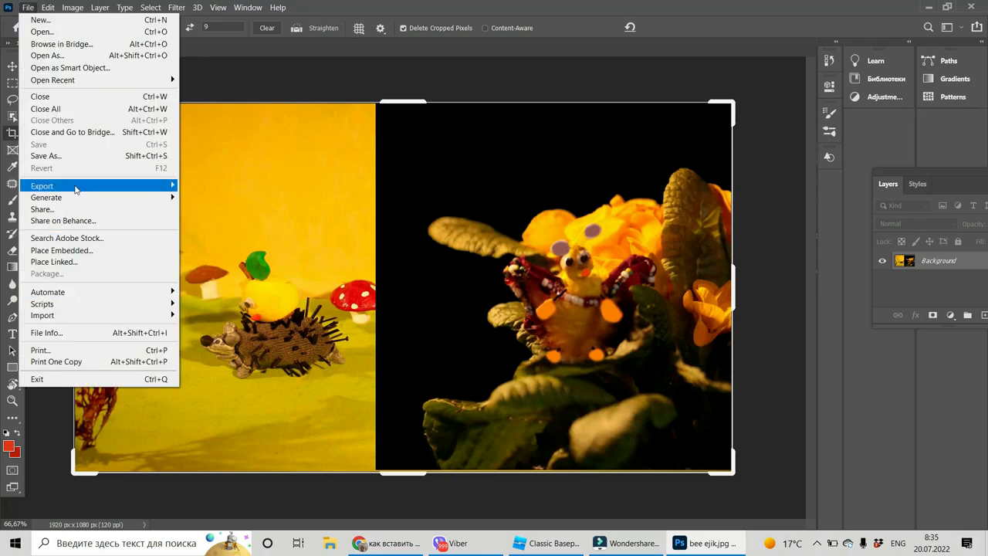
{"action": "left_click", "coordinate": [46, 156]}
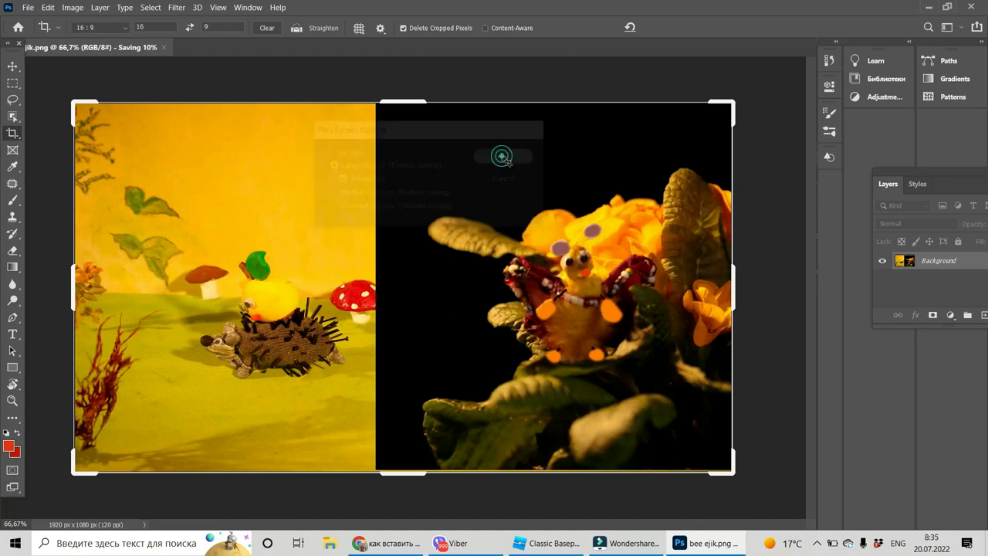
{"action": "left_click", "coordinate": [502, 157]}
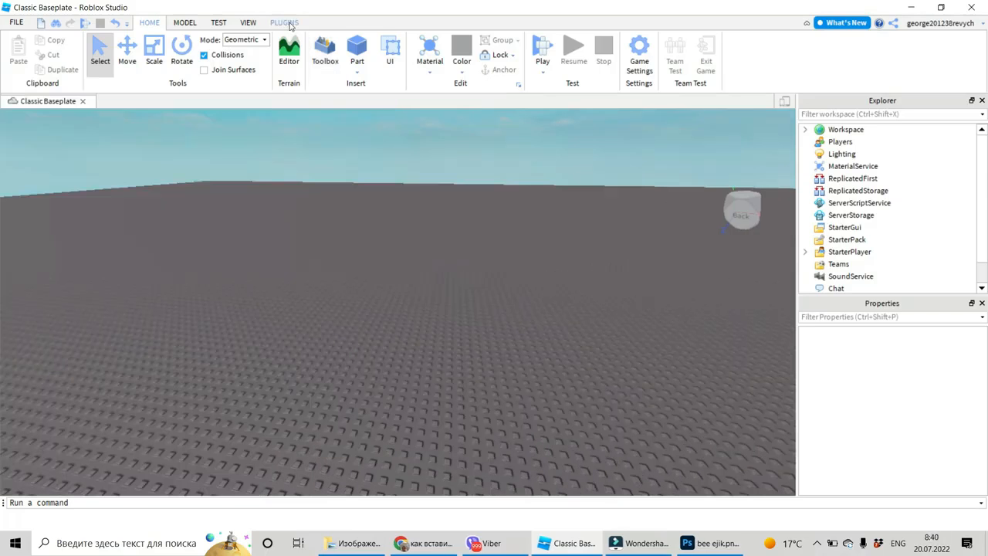
Reopen the Local File Importer, dismiss the JPEG error, and import bee ejik.png
{"action": "left_click", "coordinate": [284, 21]}
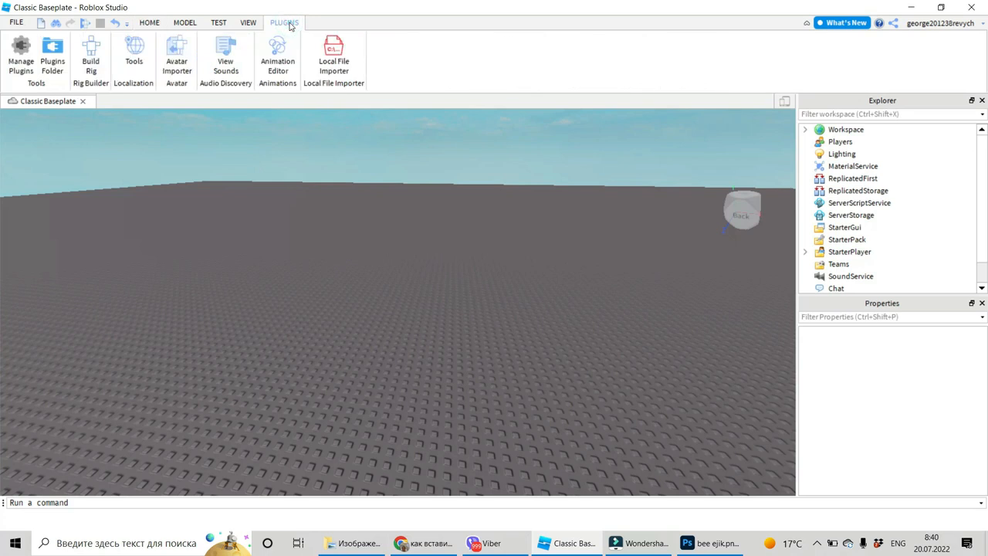
{"action": "left_click", "coordinate": [334, 58]}
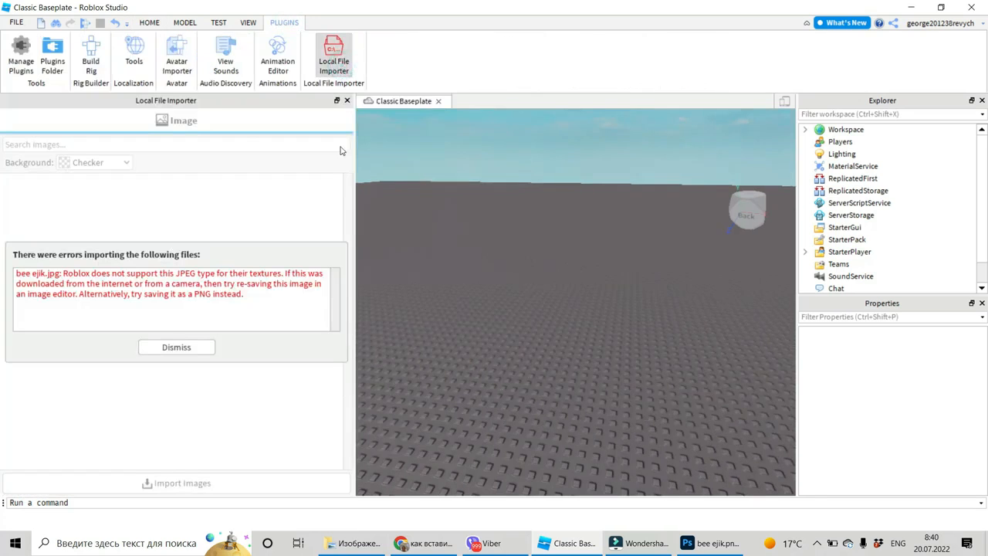
{"action": "left_click", "coordinate": [176, 347]}
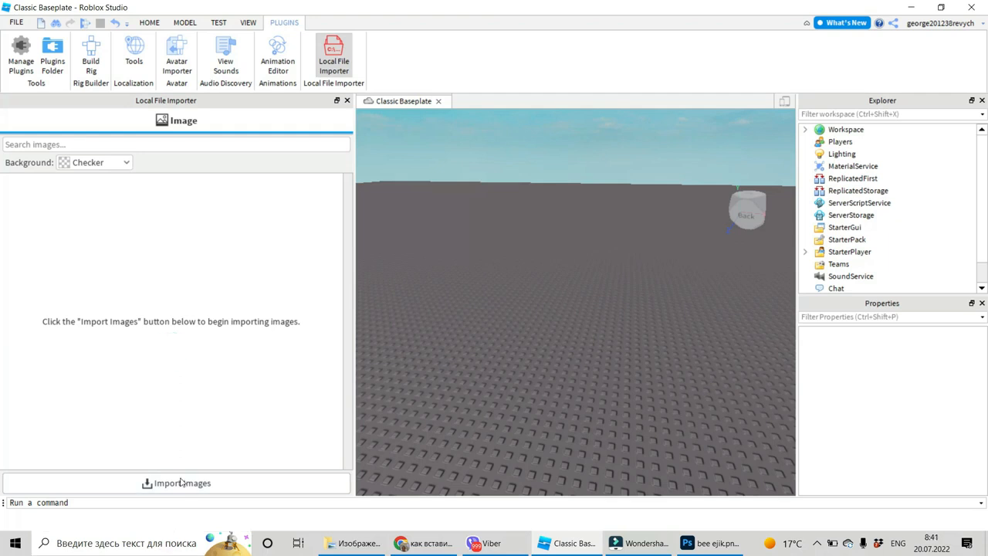
{"action": "left_click", "coordinate": [177, 482]}
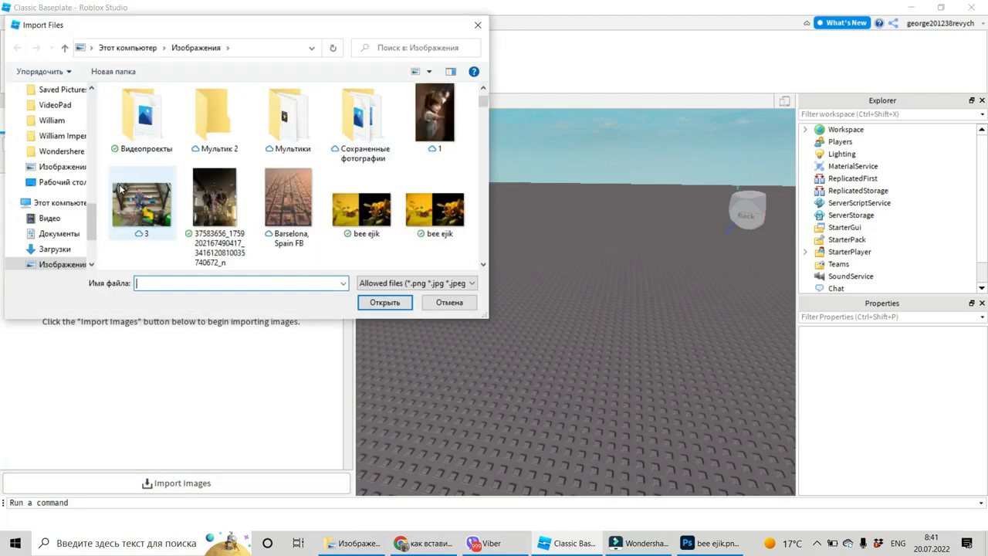
{"action": "scroll", "scroll_direction": "down", "scroll_amount": 3}
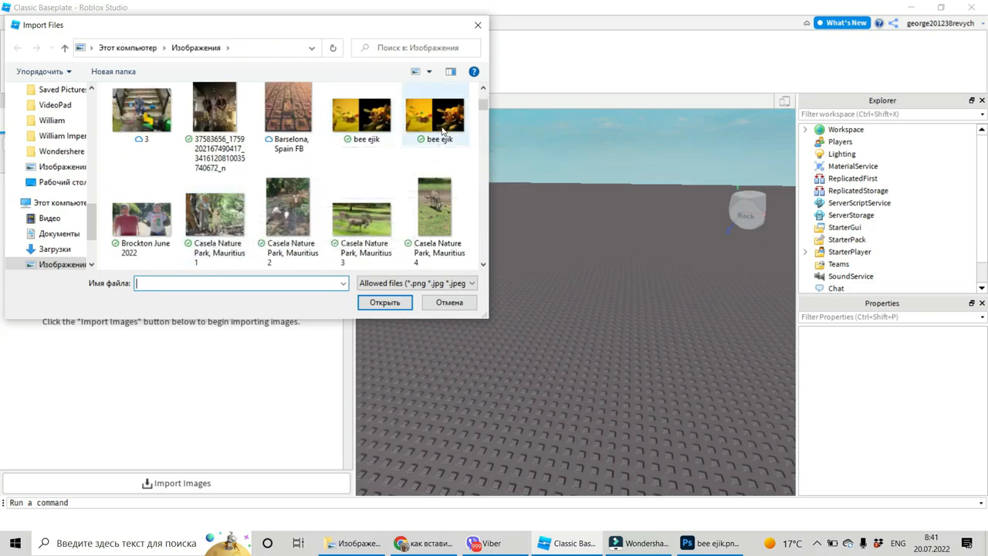
{"action": "left_click", "coordinate": [384, 302]}
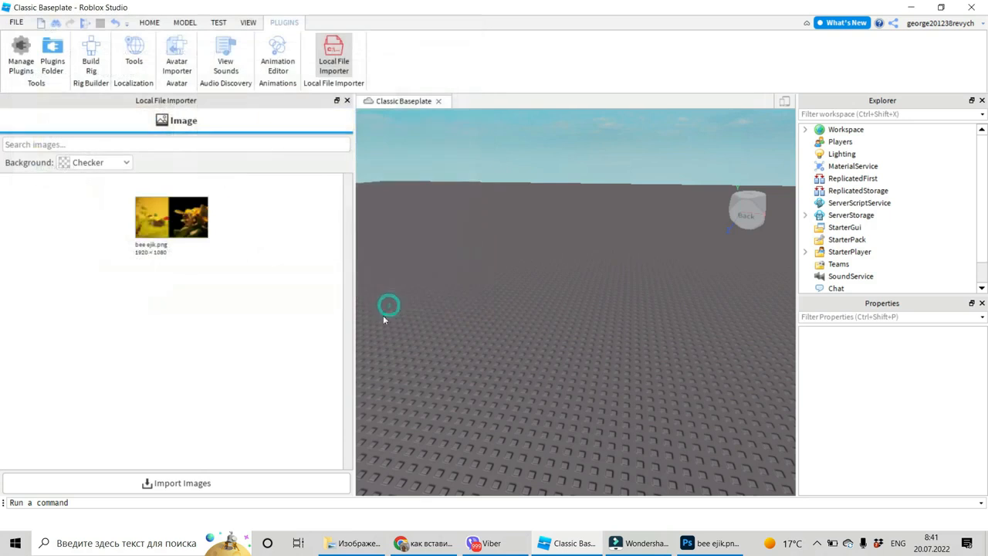
{"action": "mouse_move", "coordinate": [92, 319]}
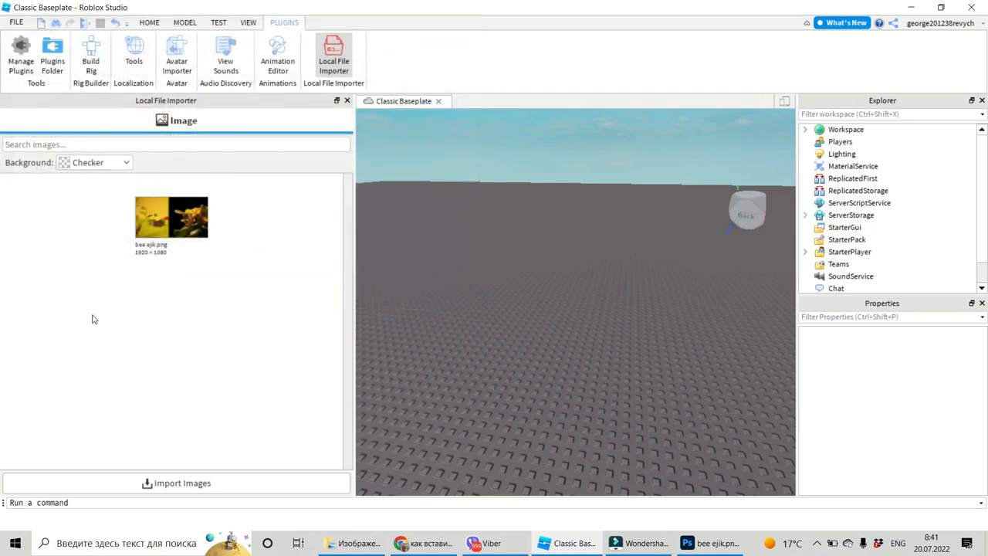
{"action": "mouse_move", "coordinate": [400, 294]}
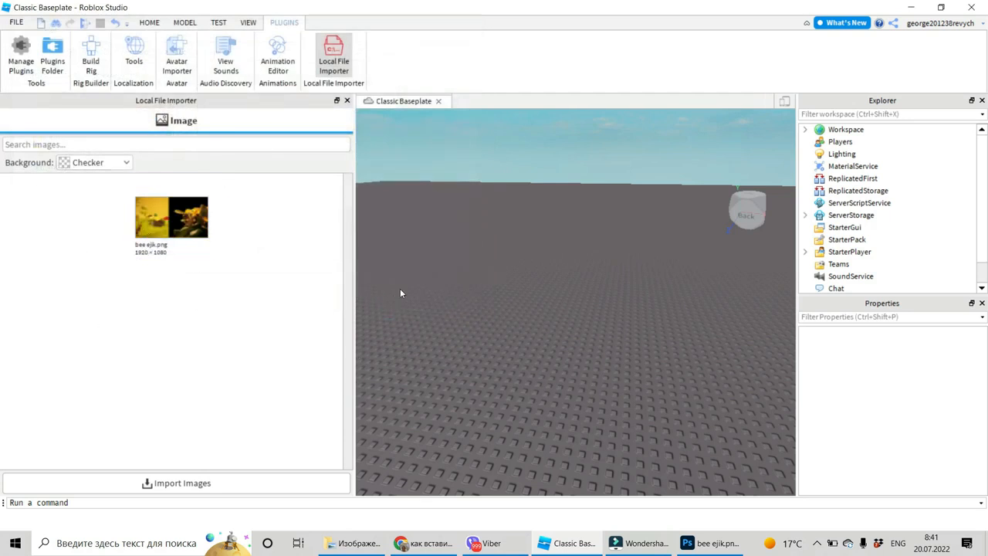
Insert a part, scale it into a flat slab, and apply the bee ejik image
{"action": "left_click", "coordinate": [149, 21]}
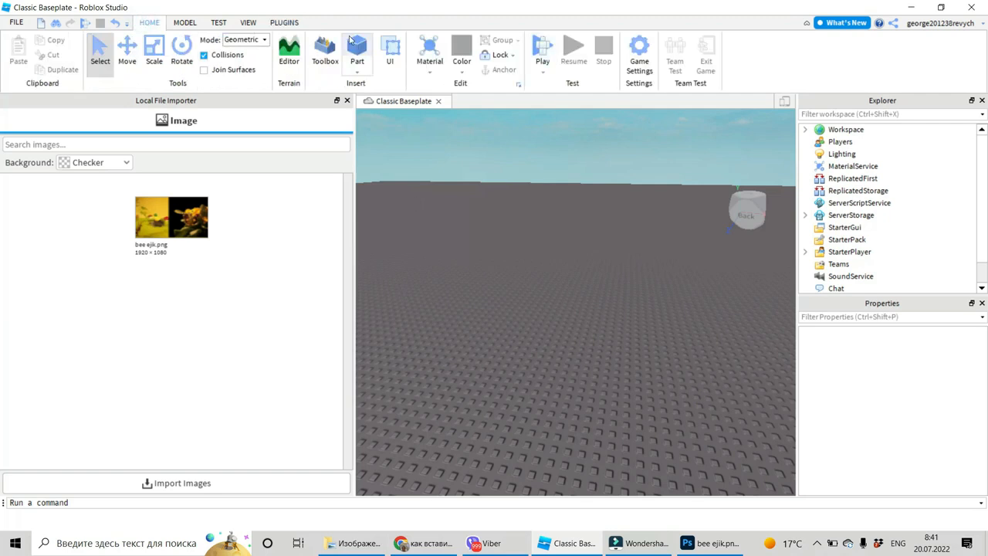
{"action": "left_click", "coordinate": [357, 51]}
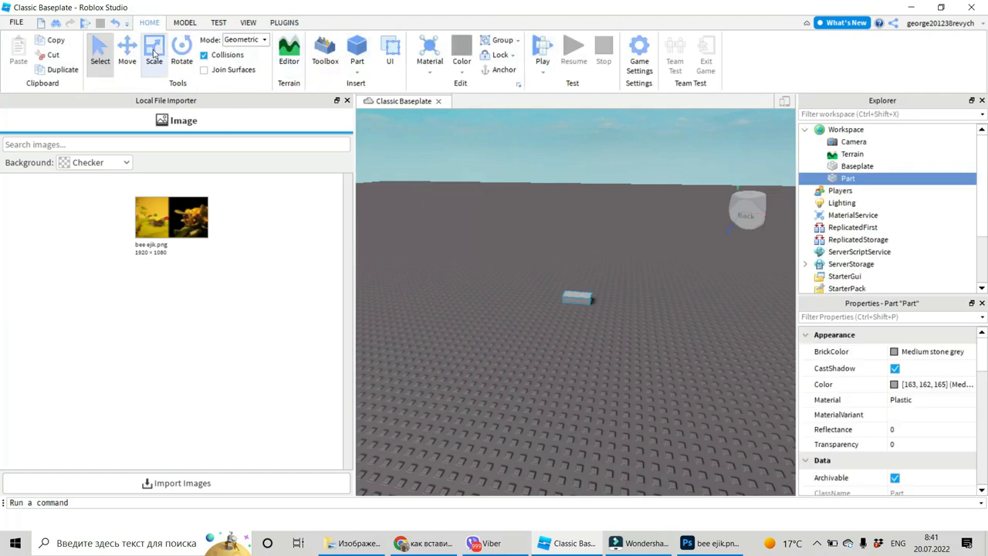
{"action": "left_click", "coordinate": [154, 50]}
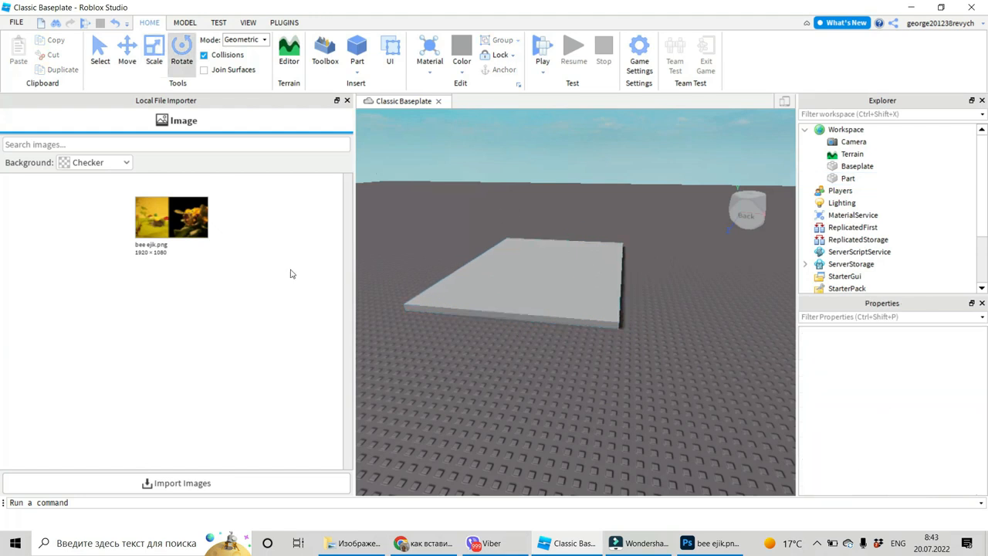
{"action": "left_click", "coordinate": [171, 216]}
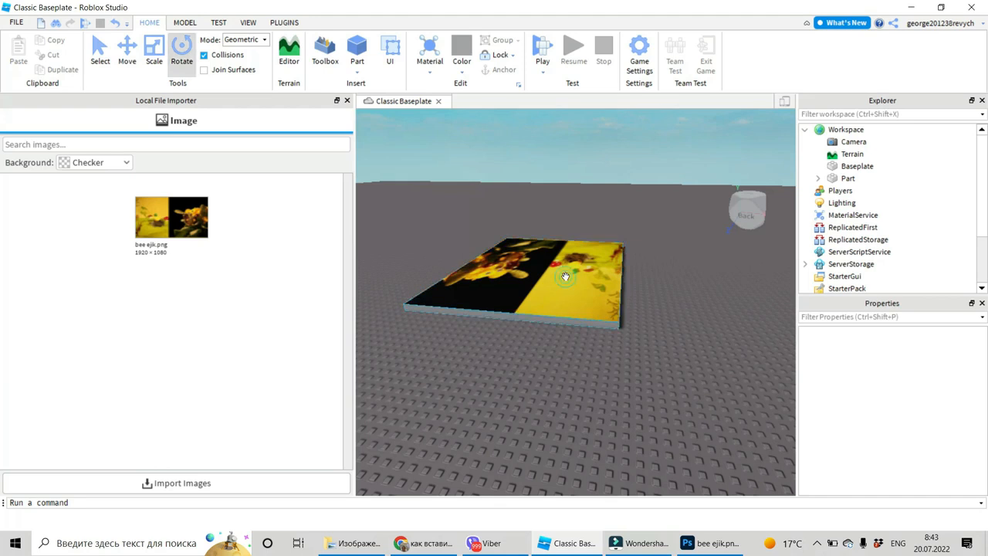
{"action": "mouse_move", "coordinate": [553, 289]}
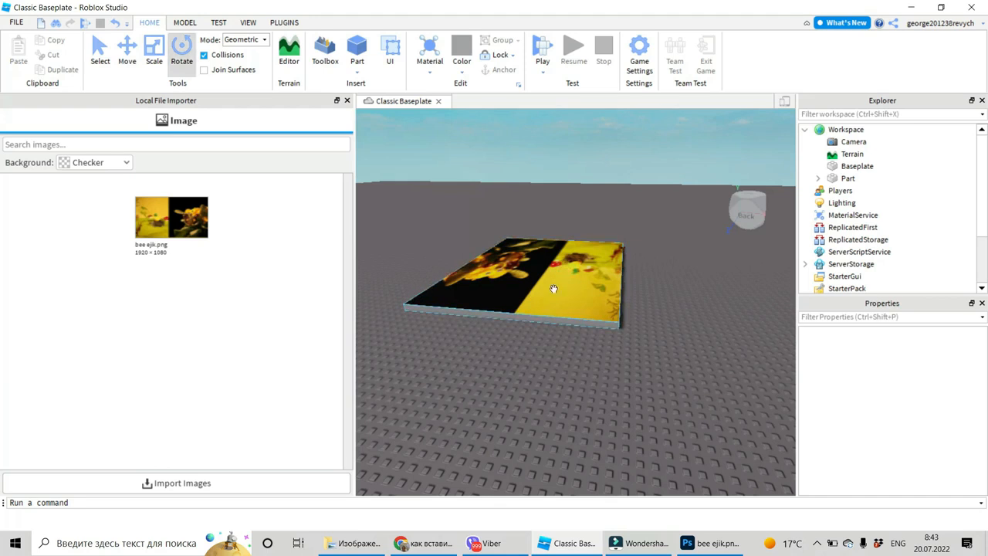
Scale the bee-textured slab larger, then switch to the Rotate tool
{"action": "left_click", "coordinate": [154, 54]}
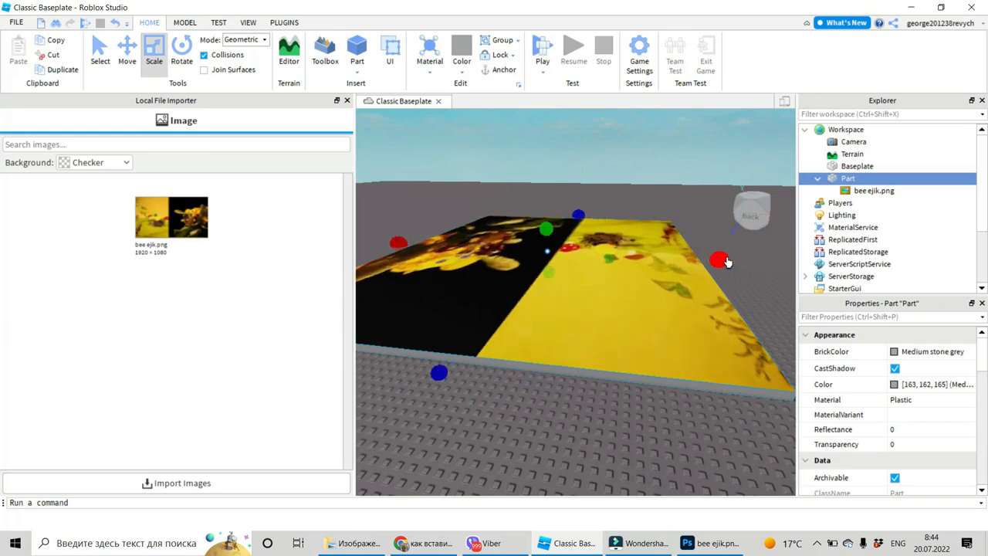
{"action": "left_click", "coordinate": [181, 50]}
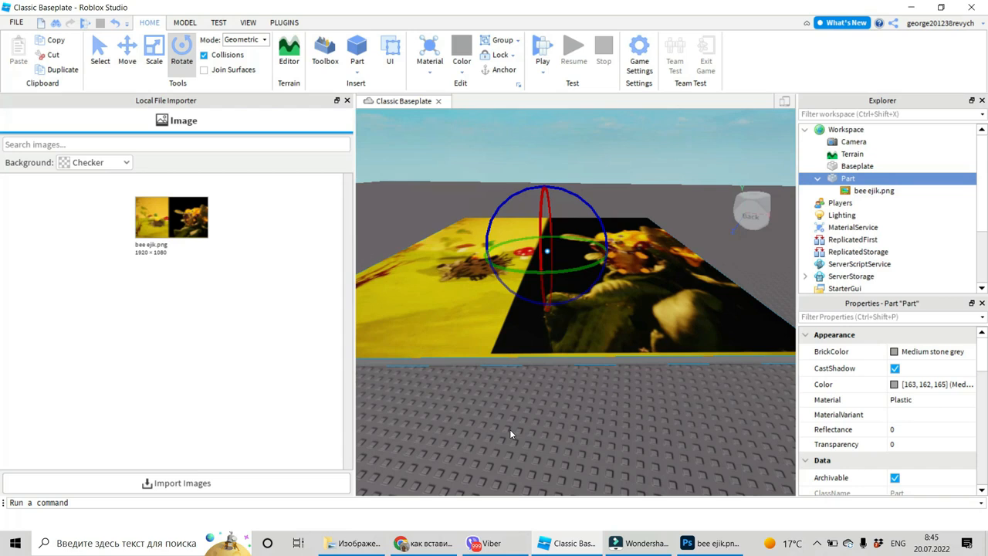
{"action": "mouse_move", "coordinate": [471, 445]}
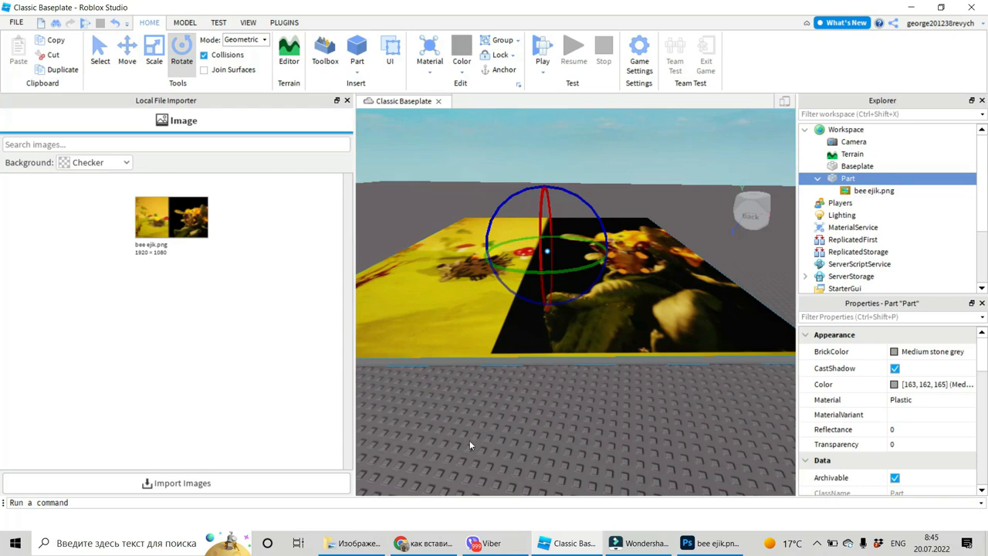